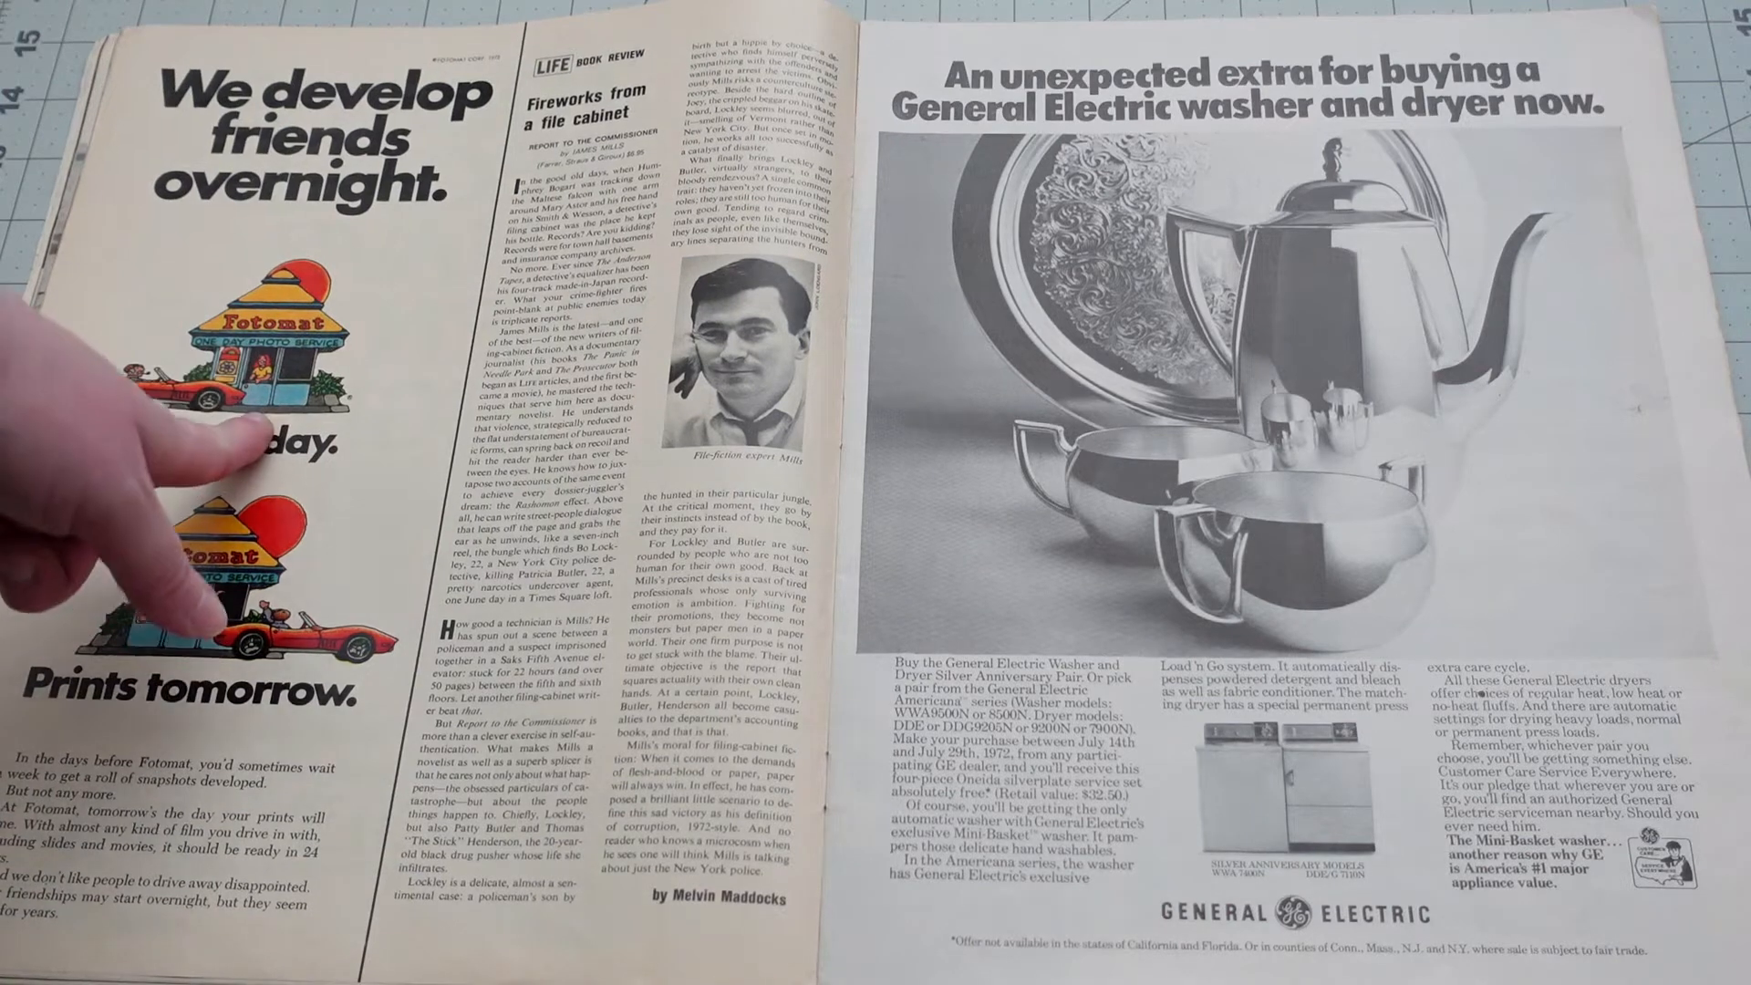
pyautogui.moveTo(168, 503)
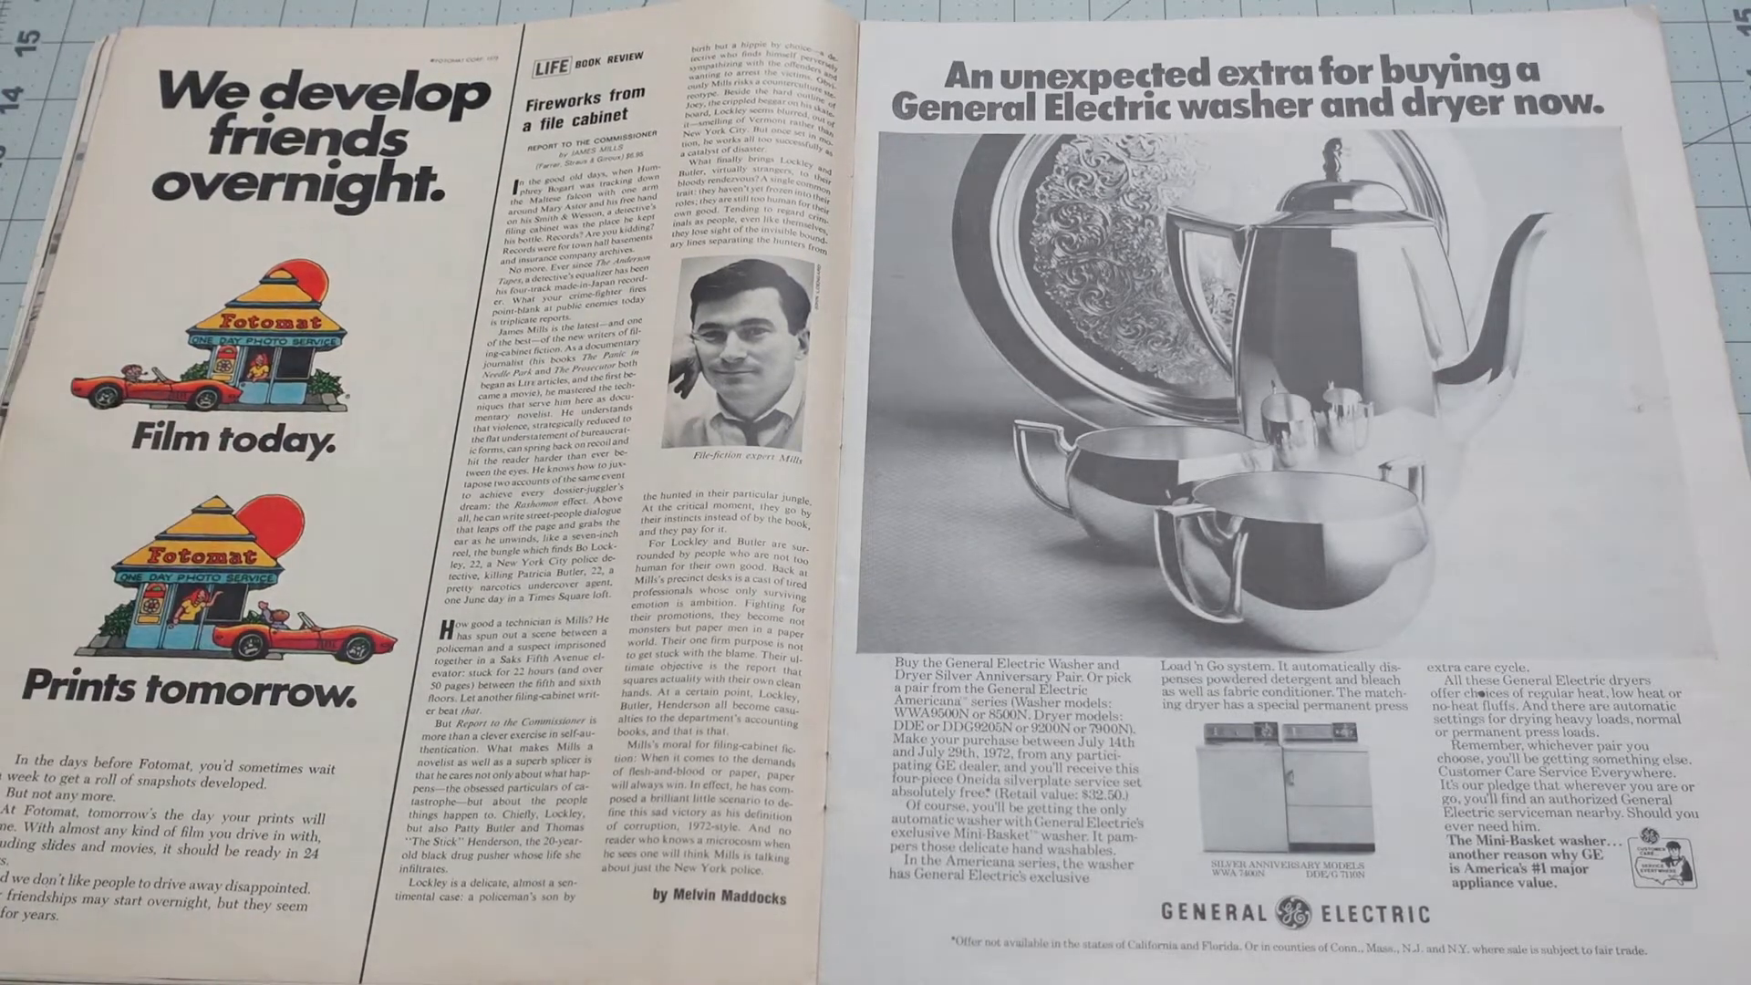